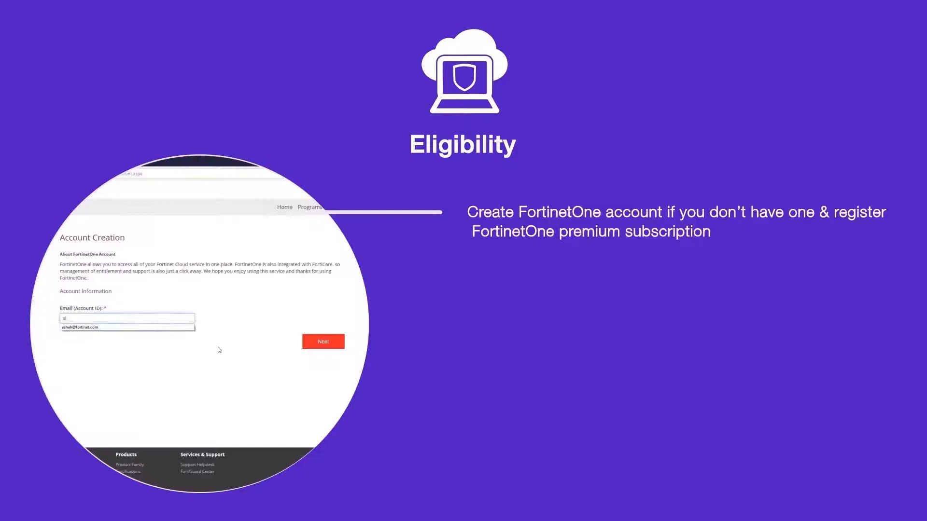
Finish the Eligibility slide and land on the signed-in Fortinet One Customer Service & Support home page
type("abc@company.com")
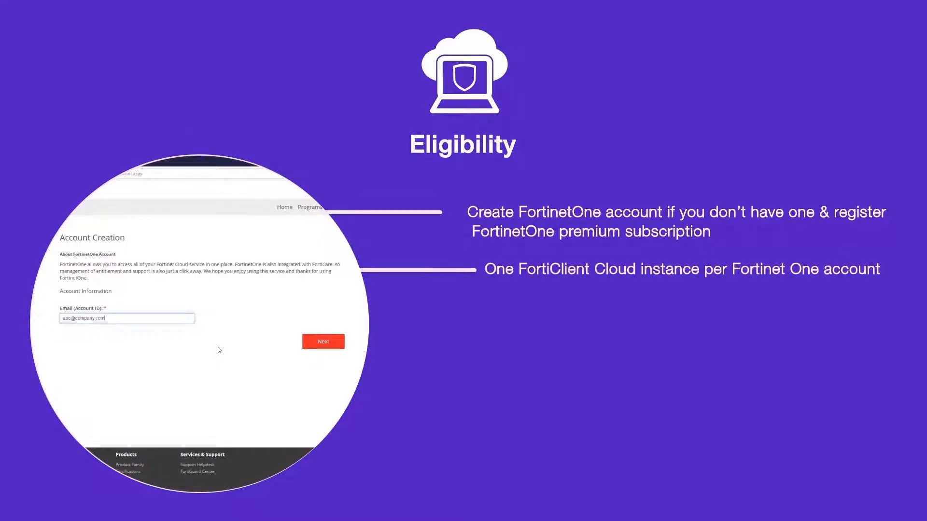
left_click(322, 342)
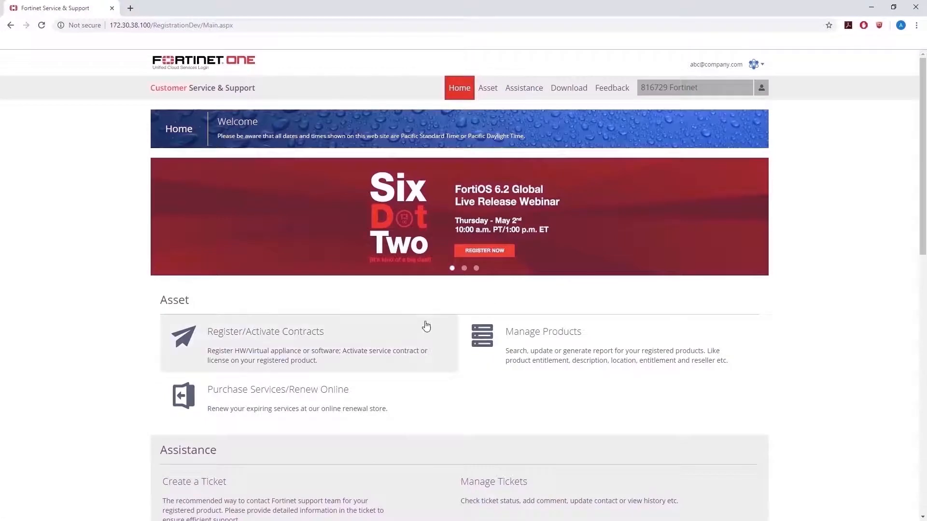
left_click(265, 332)
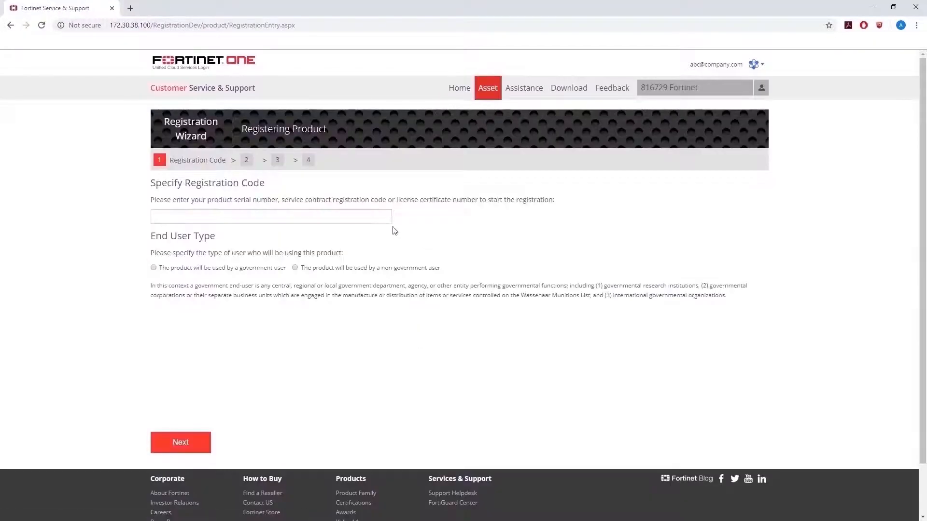
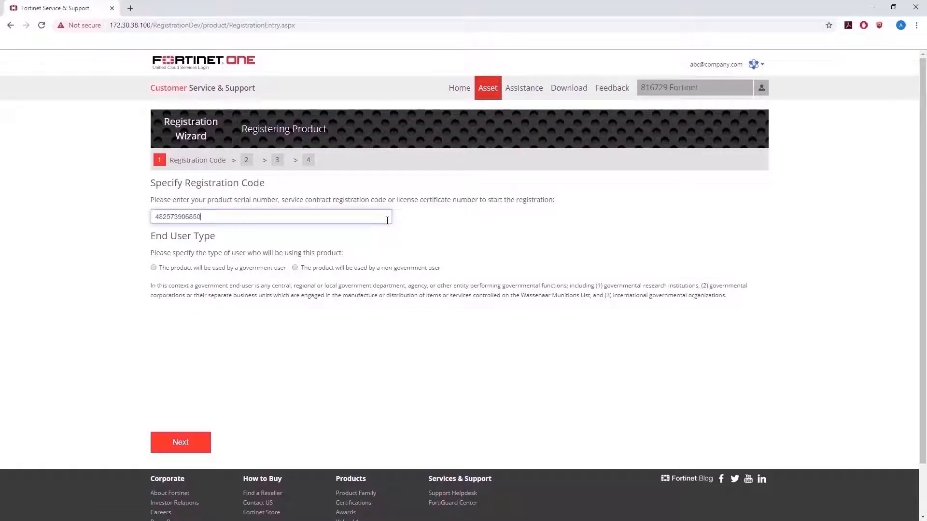
left_click(295, 268)
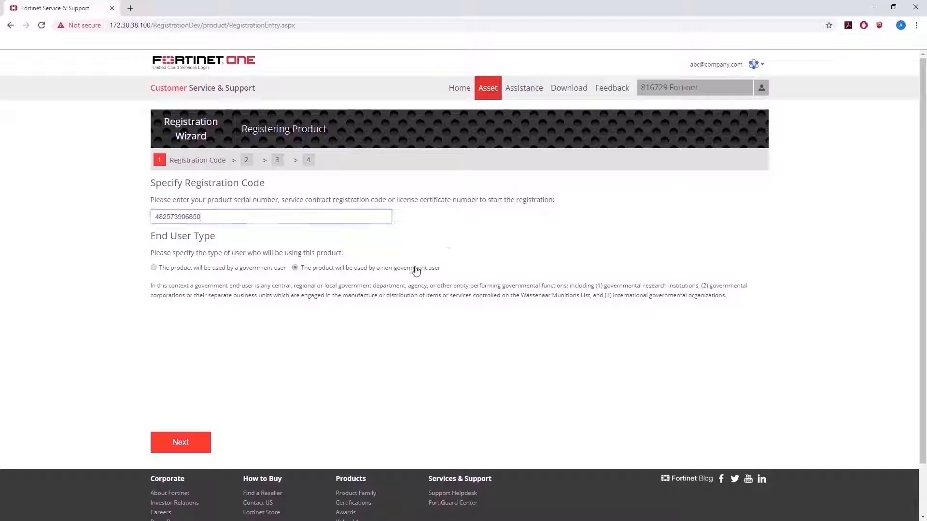
left_click(181, 442)
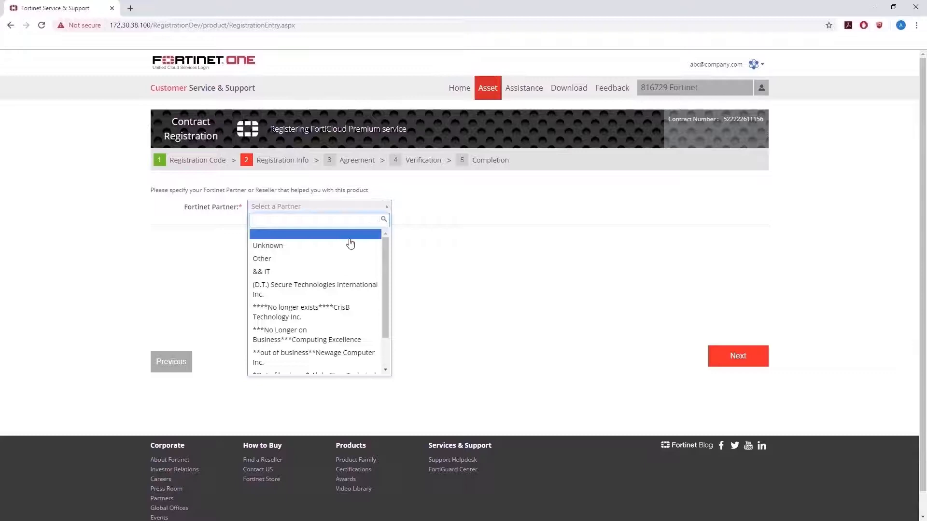
Set the partner to Other 'Fortinet' and accept the registration agreement
left_click(262, 259)
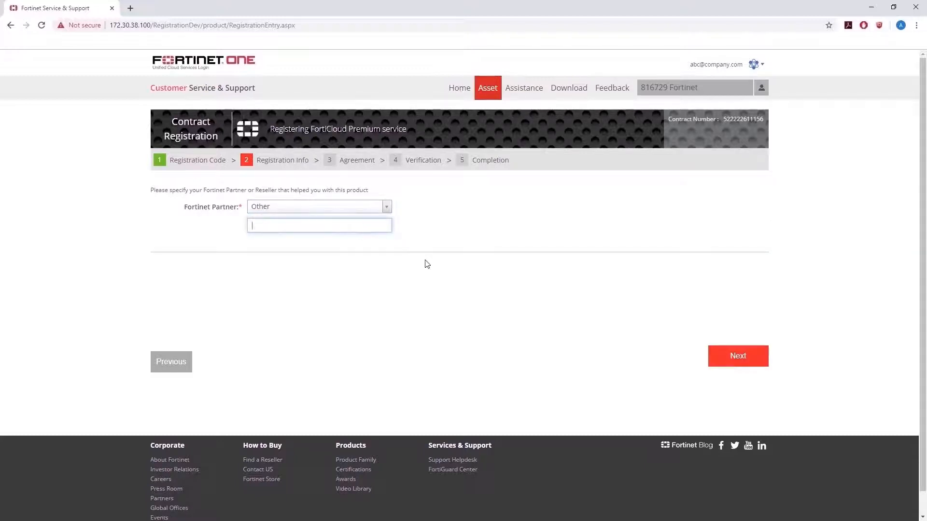
type("Fortinet")
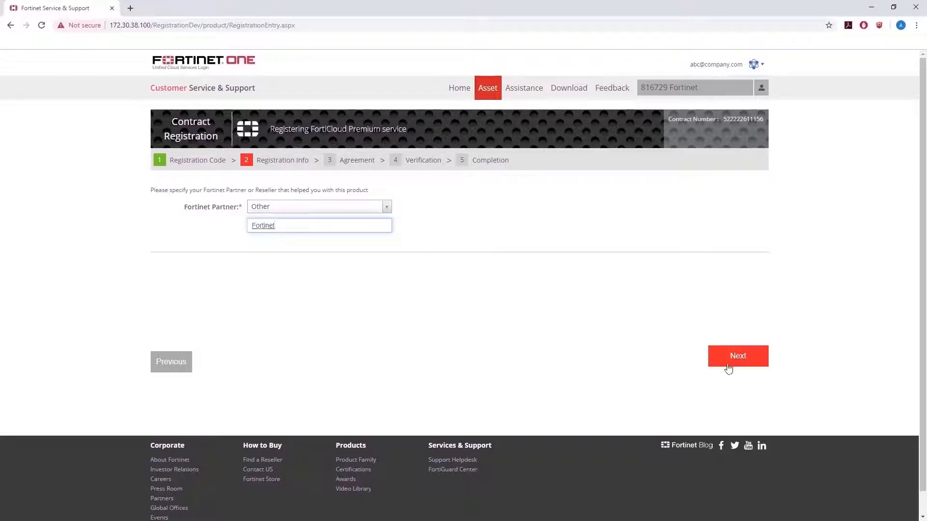
left_click(737, 355)
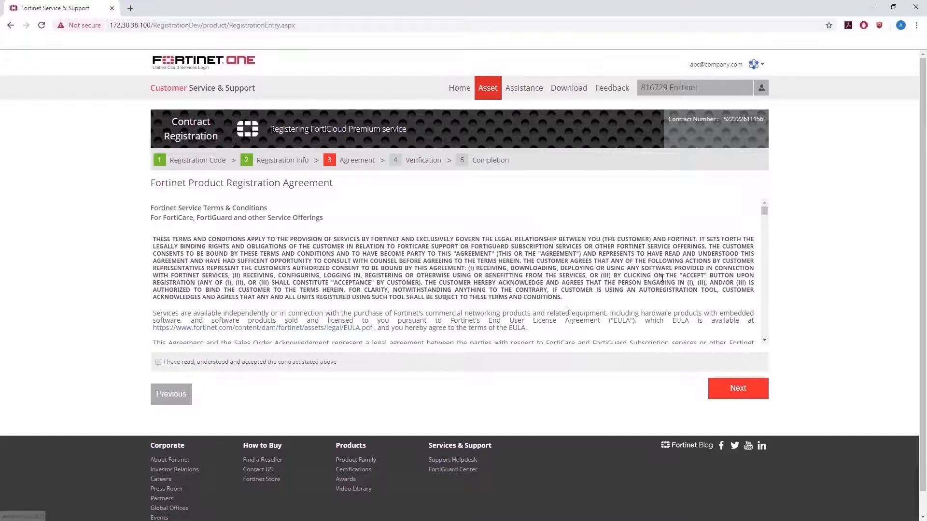
scroll("down", 3)
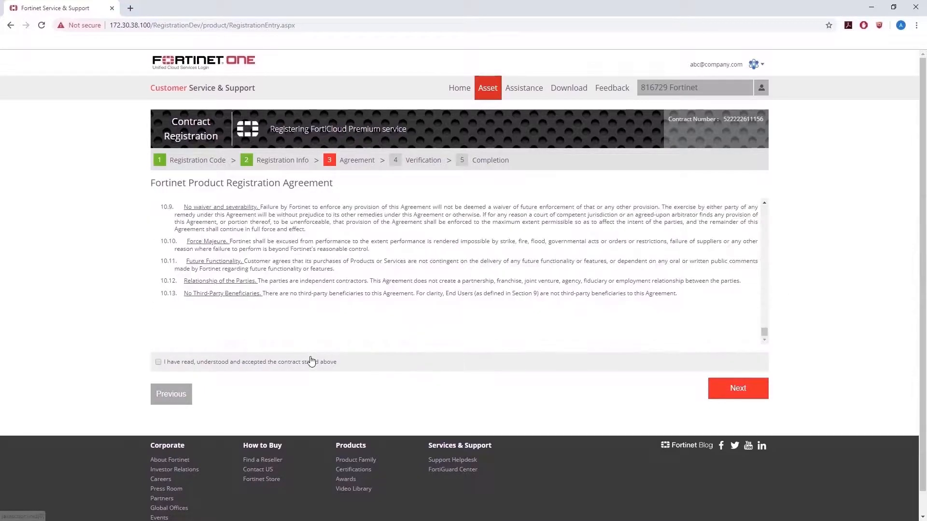
left_click(737, 388)
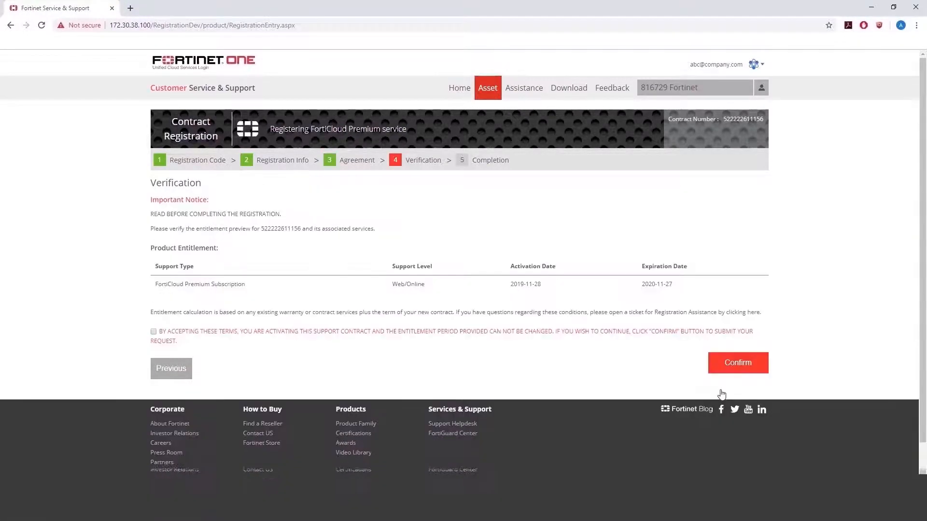
Acknowledge the activation terms, confirm the FortiCloud Premium registration and finish back to home
left_click(154, 331)
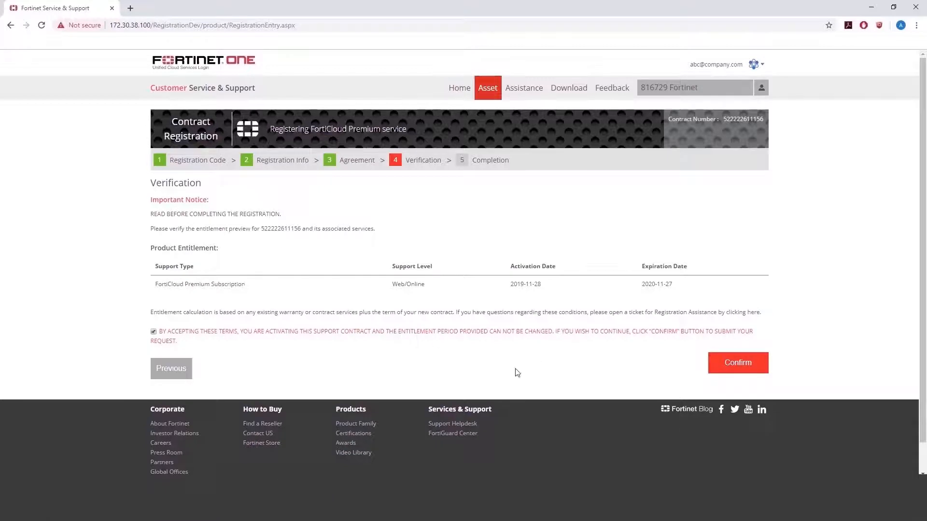
left_click(736, 362)
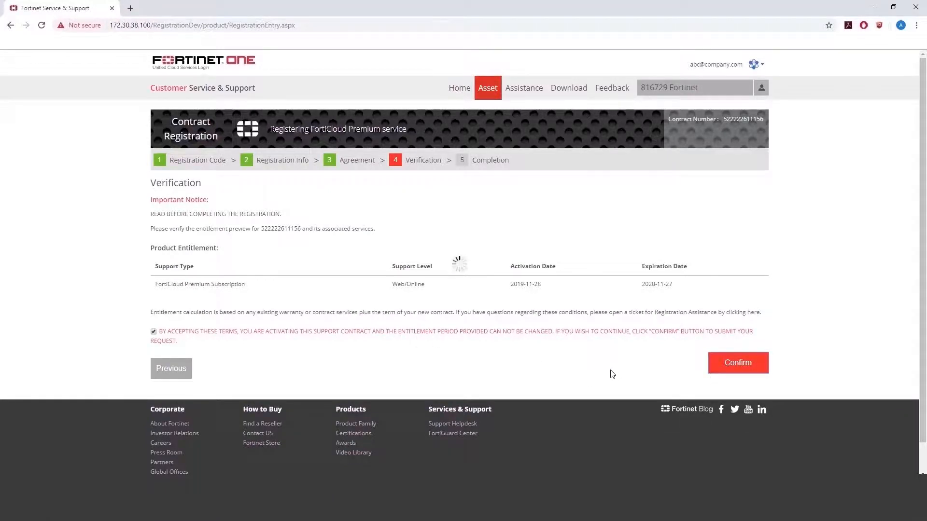
left_click(737, 362)
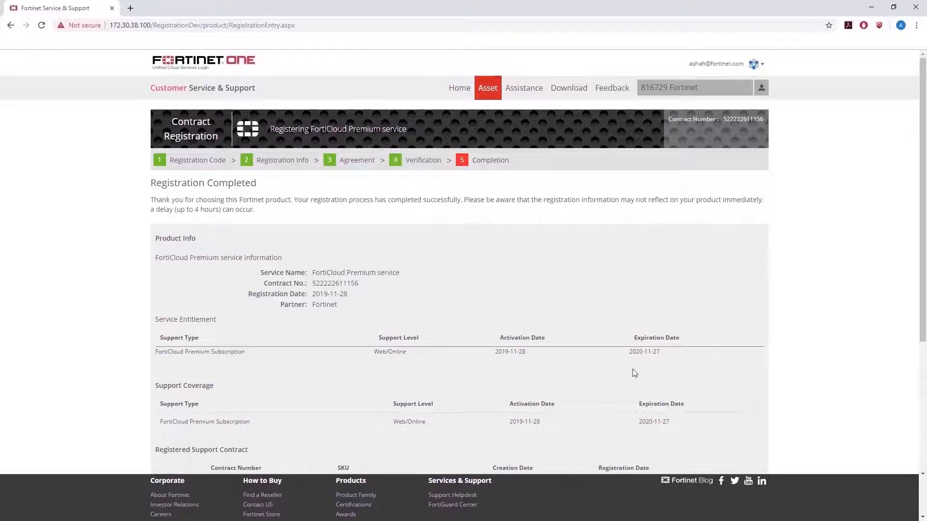
scroll("down", 3)
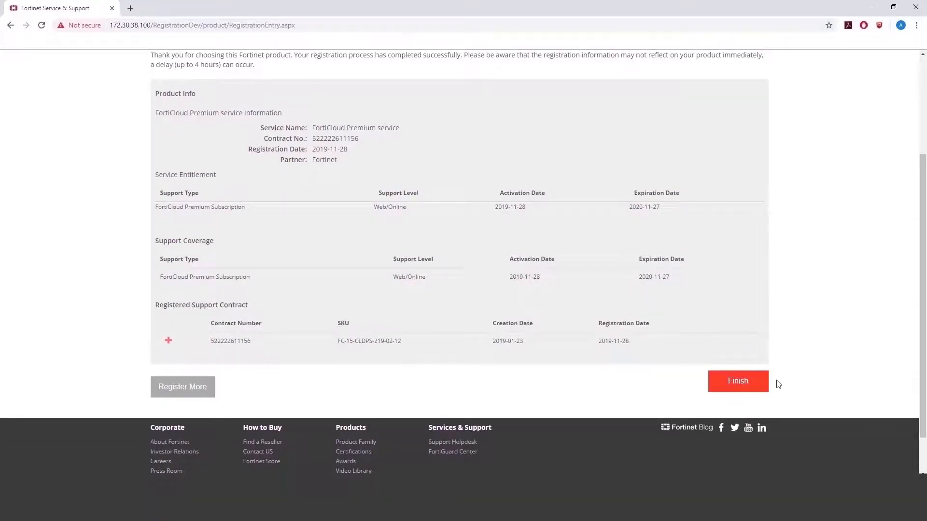
left_click(738, 381)
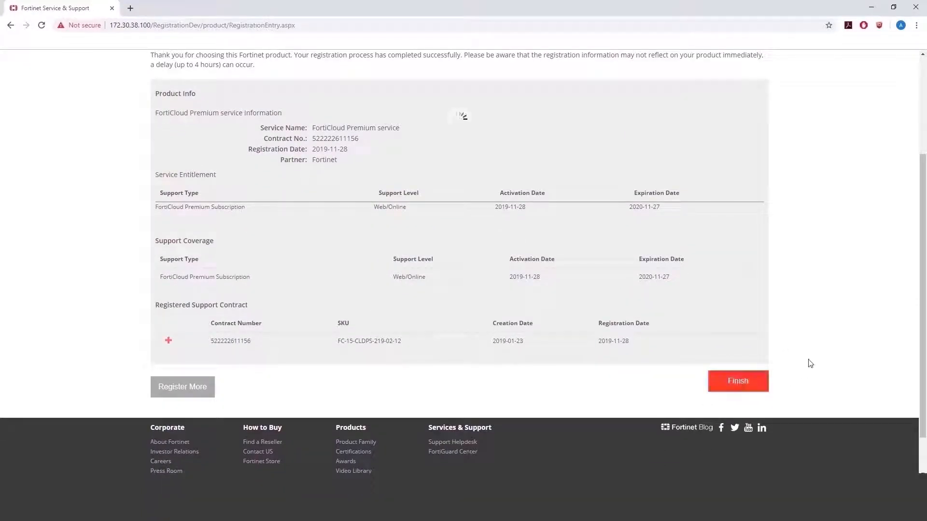
left_click(737, 380)
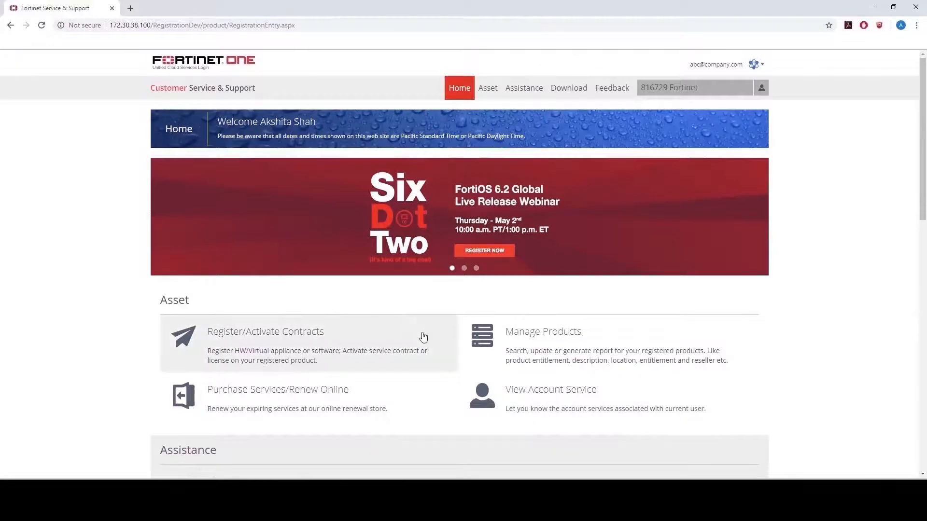
Register the FortiClient EMS contract as 'FortiClient EMS Cloud' for cloud use with partner Other
left_click(265, 332)
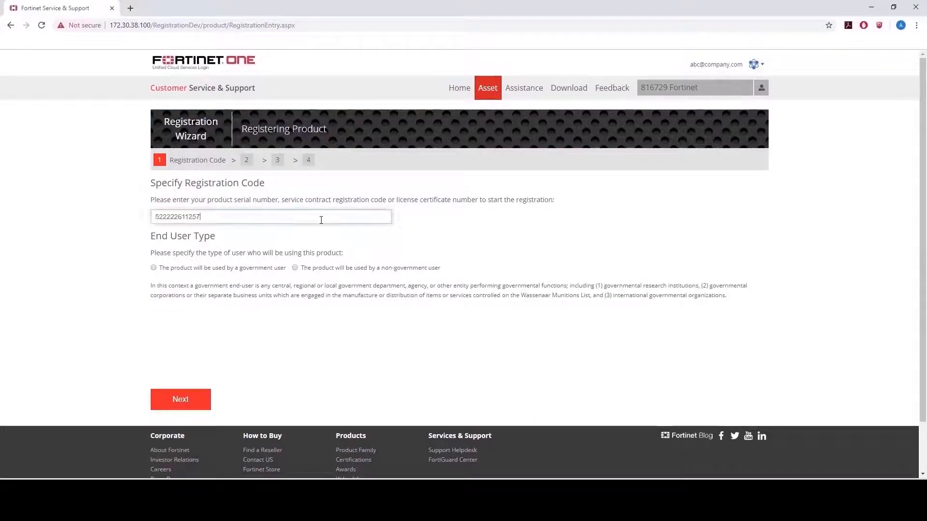
left_click(181, 399)
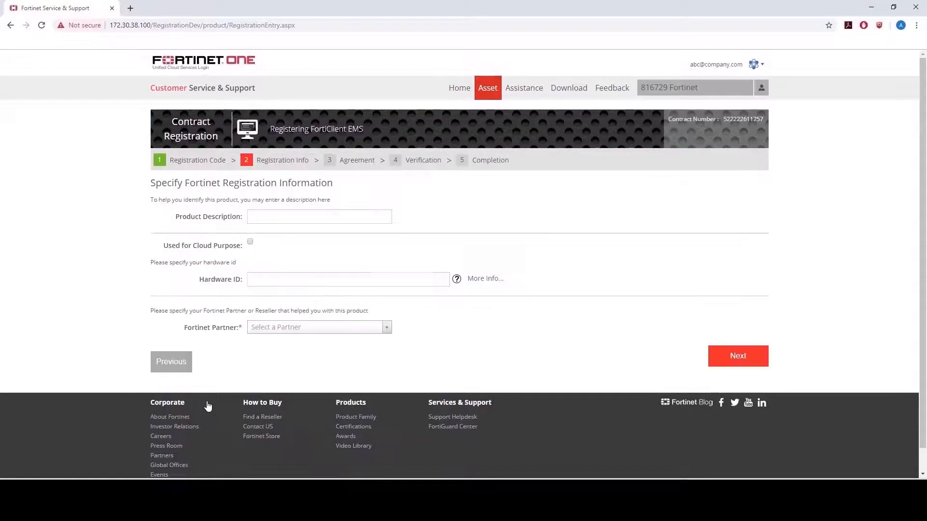
left_click(320, 216)
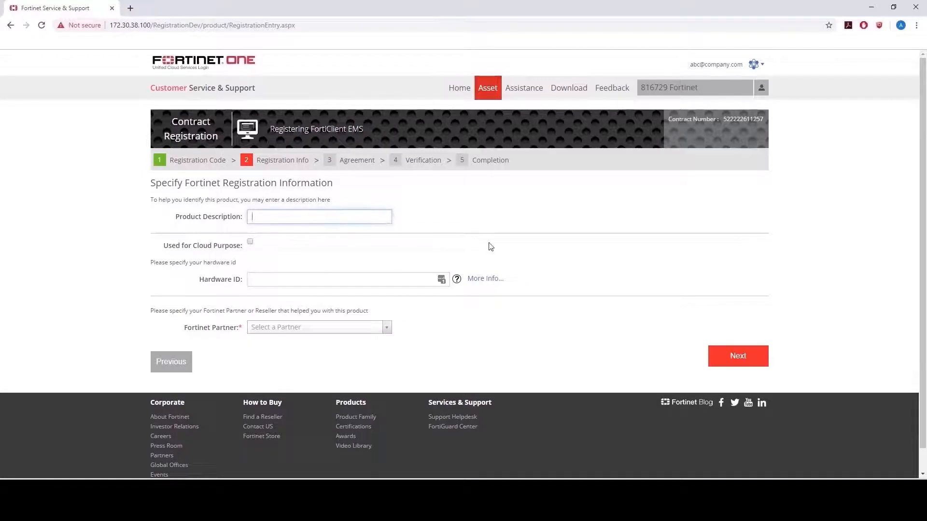
left_click(249, 241)
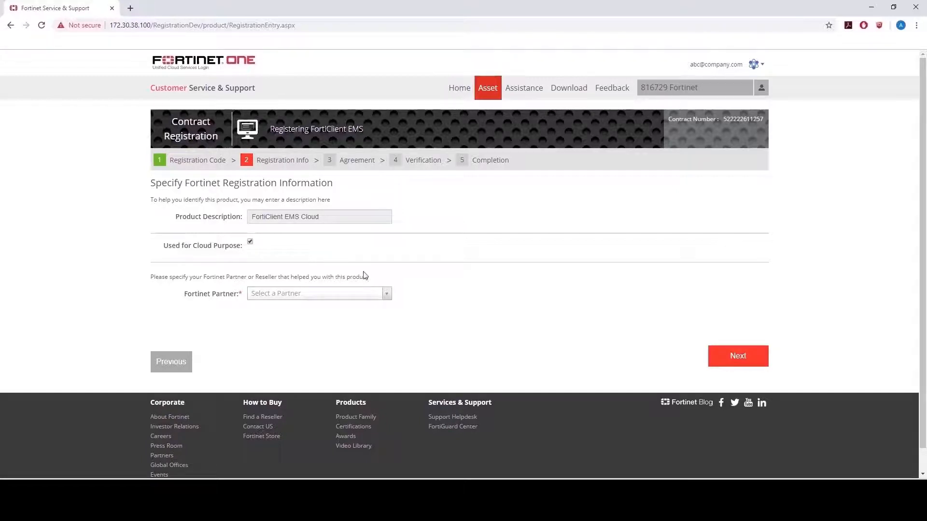
left_click(317, 293)
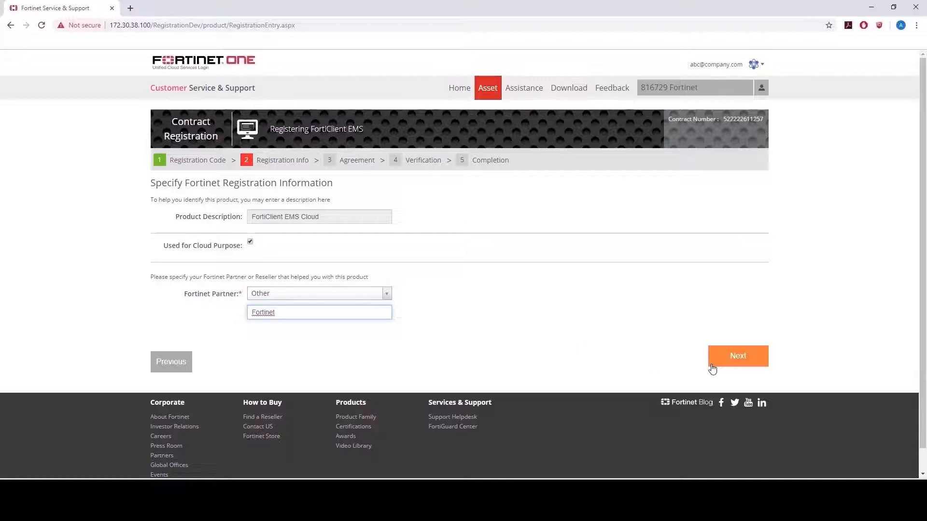
left_click(737, 355)
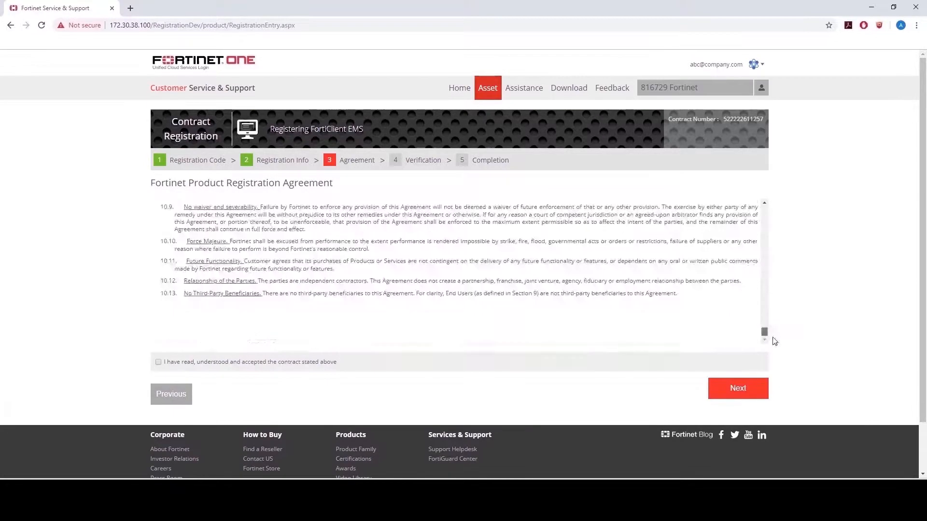
Accept the agreement and terms, confirm the EMS registration and return to the products list
left_click(158, 363)
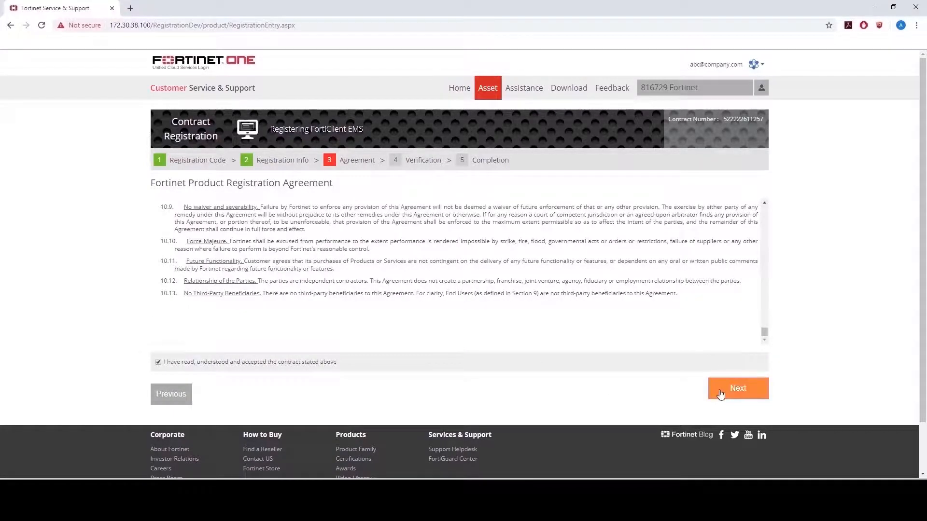
left_click(737, 388)
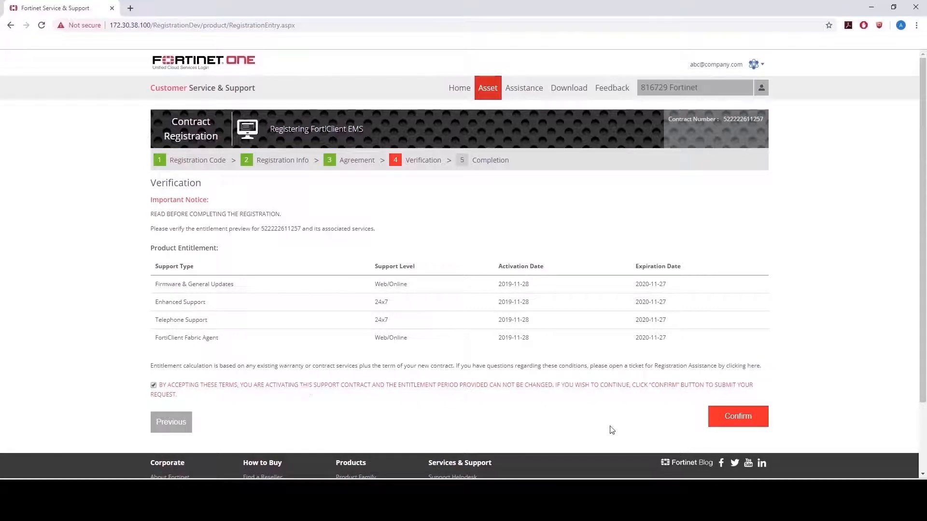
left_click(738, 416)
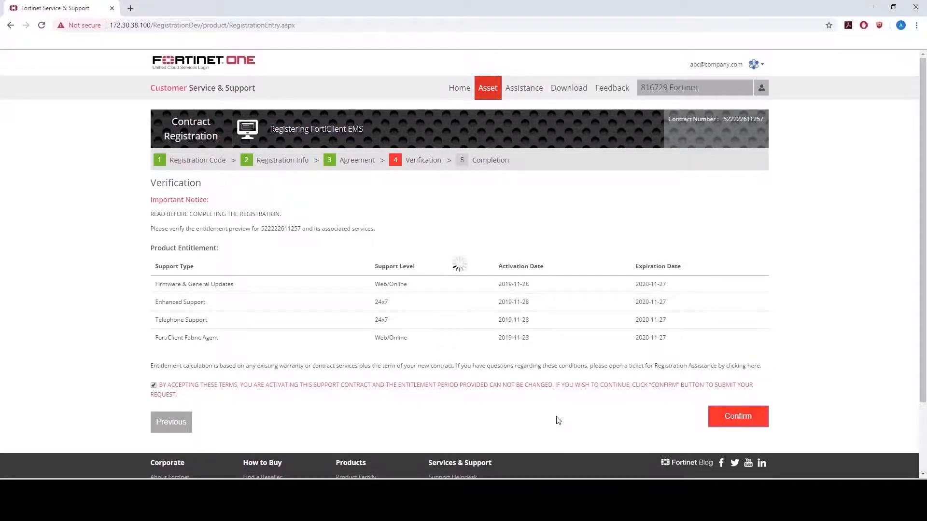
left_click(736, 416)
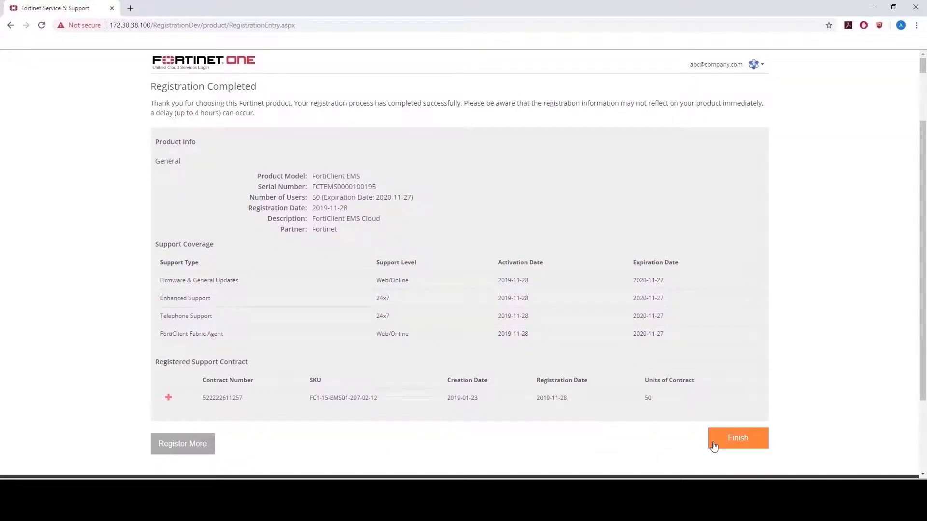
left_click(737, 438)
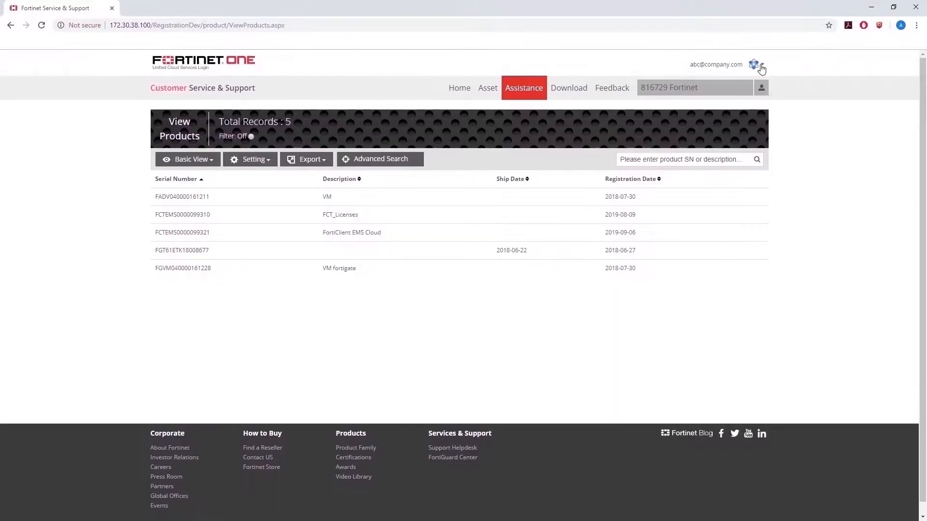
Go to FortiClient Cloud from the Fortinet One cloud services menu to see the licensed EMS dashboard
left_click(759, 65)
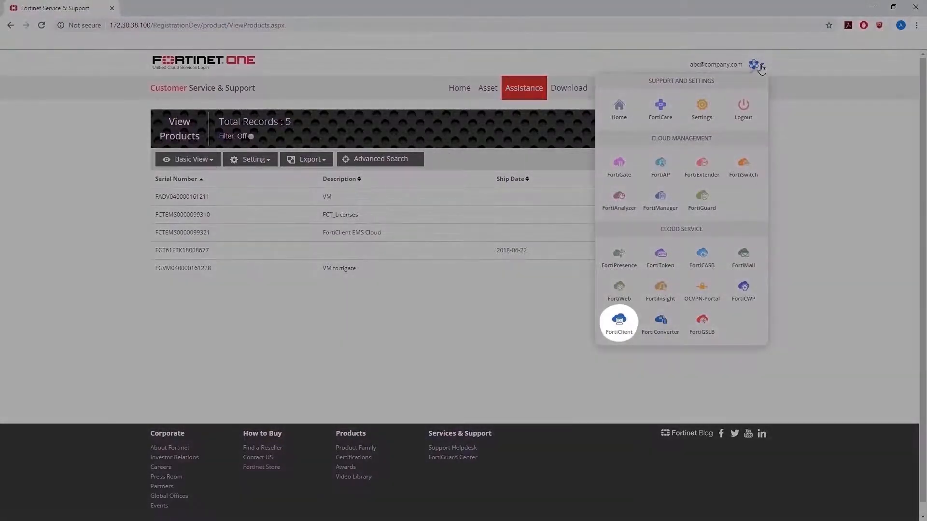
left_click(618, 320)
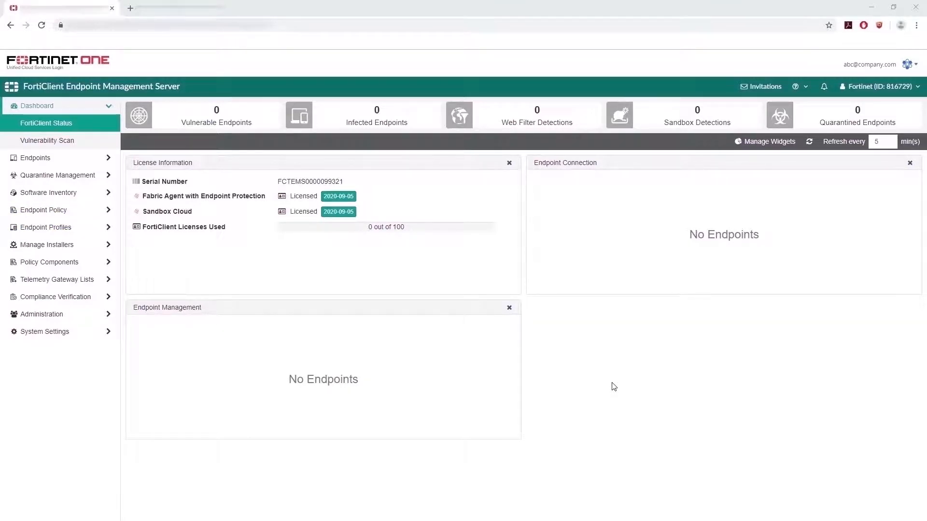
mouse_move(59, 231)
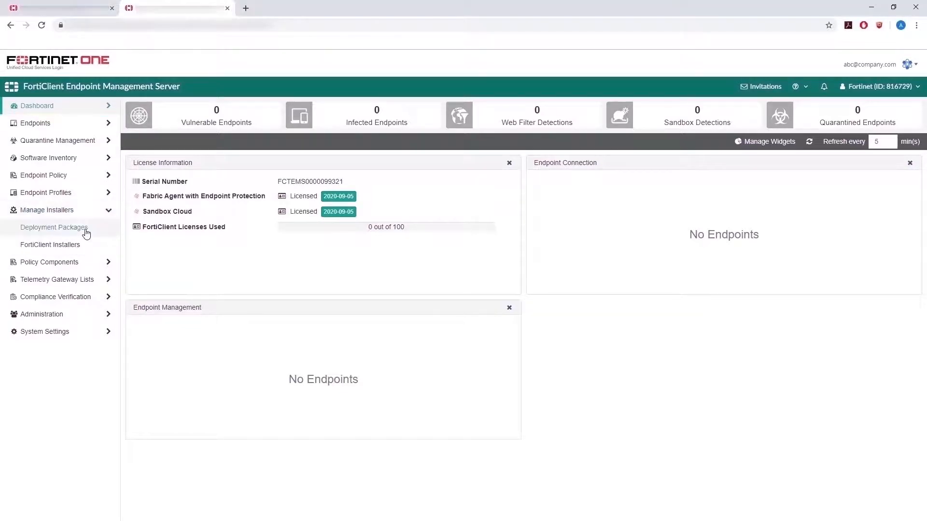
Add a new deployment package for release 6.2.2 named FCT_Installer
left_click(54, 227)
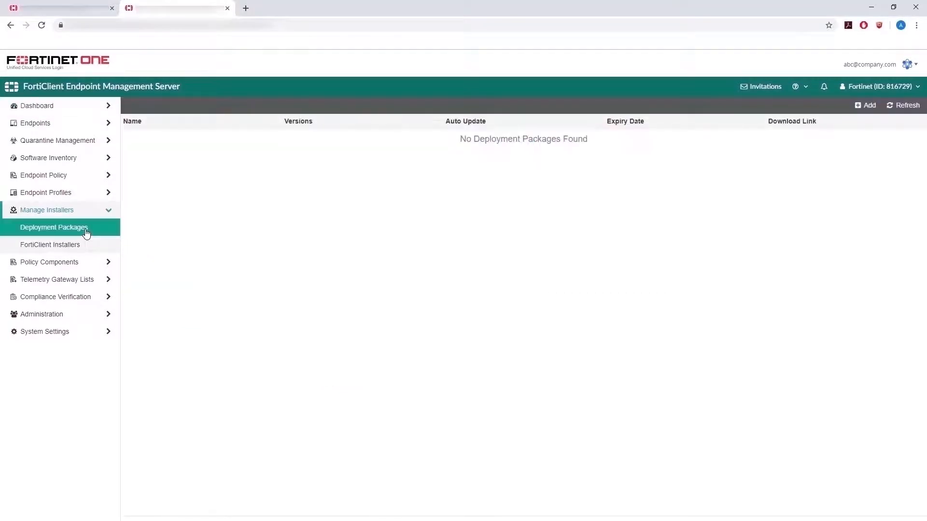
left_click(866, 105)
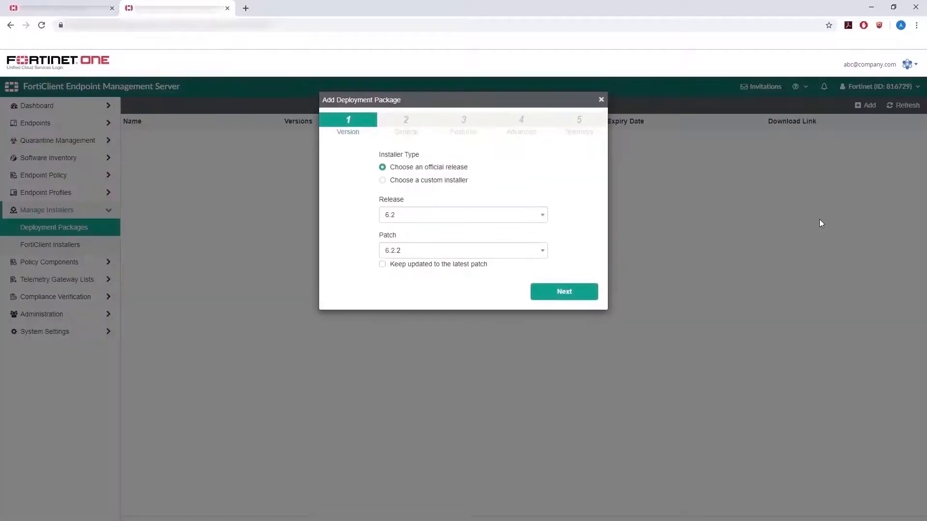
mouse_move(627, 246)
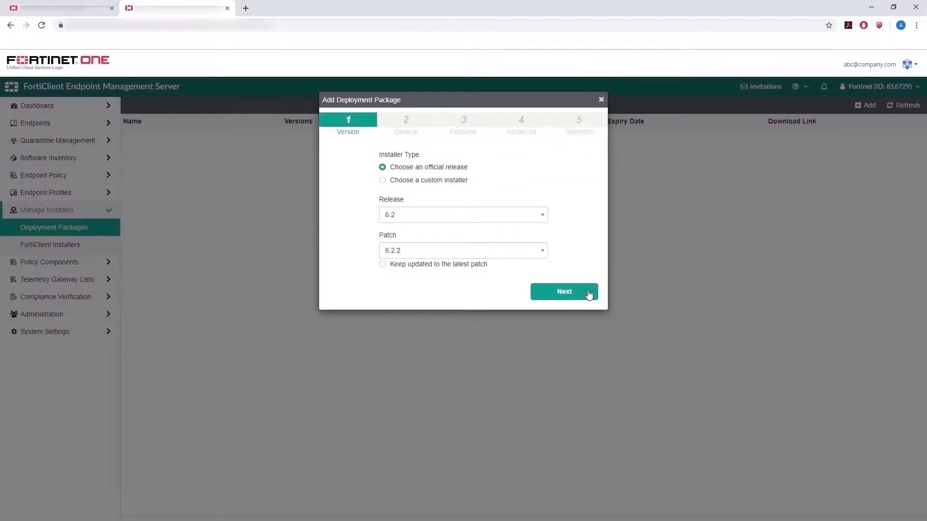
left_click(563, 292)
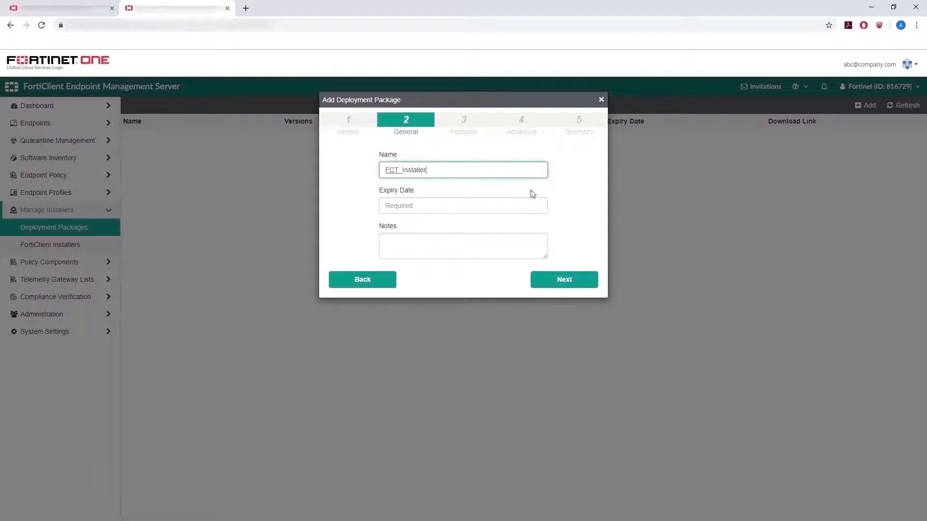
left_click(462, 205)
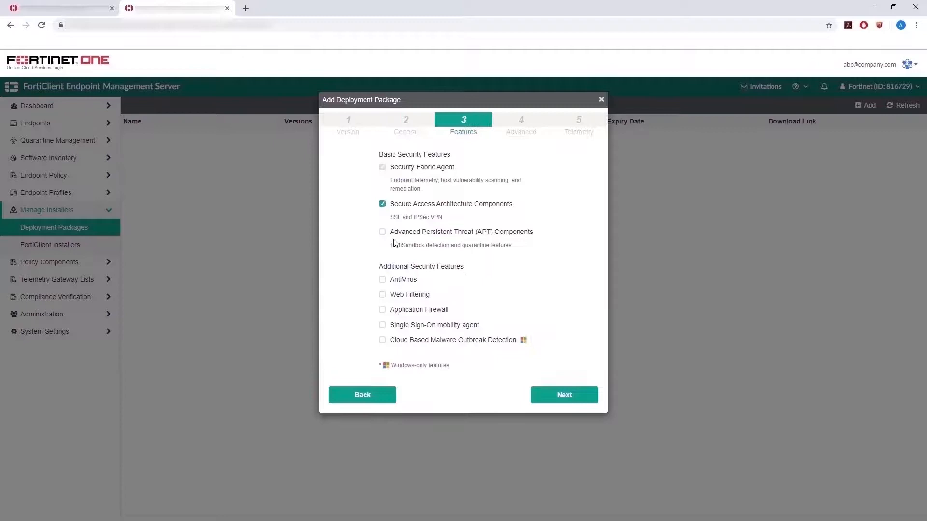
Keep default features and advanced options, enable Security Fabric telemetry and create the package
left_click(563, 395)
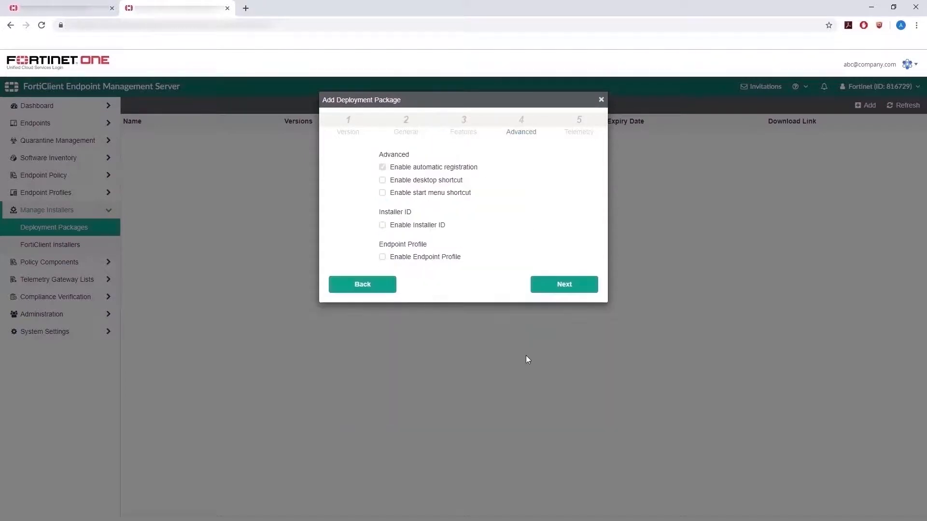
left_click(563, 283)
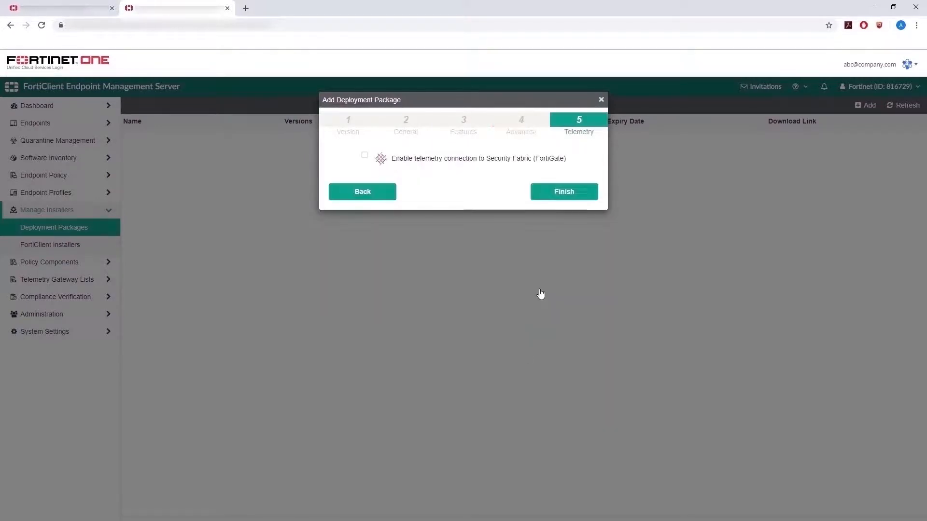
left_click(364, 155)
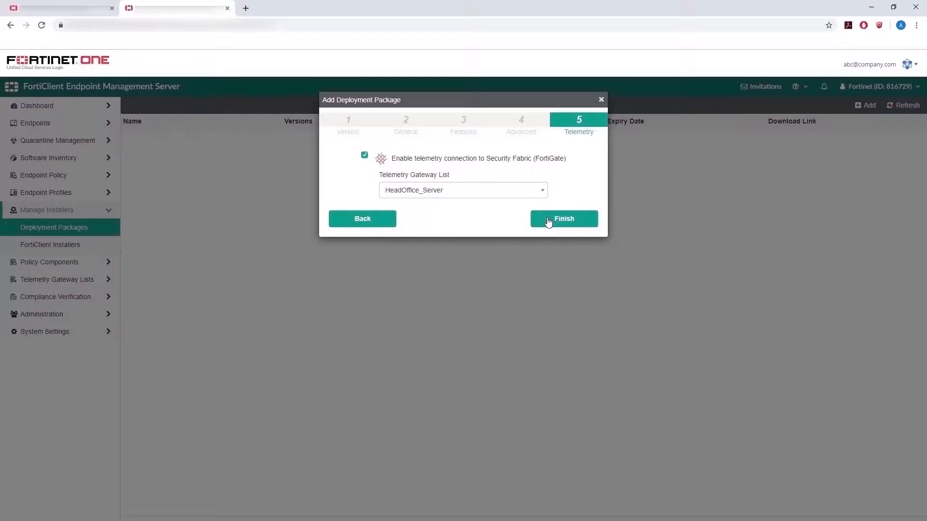
left_click(563, 219)
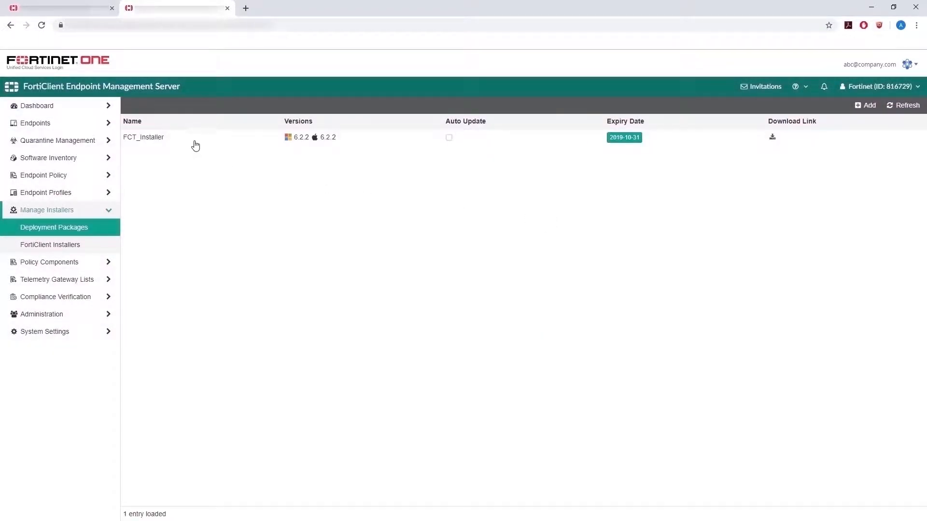
Expand the FCT_Installer row to show its invitation code, features and HeadOffice_Server telemetry
left_click(143, 138)
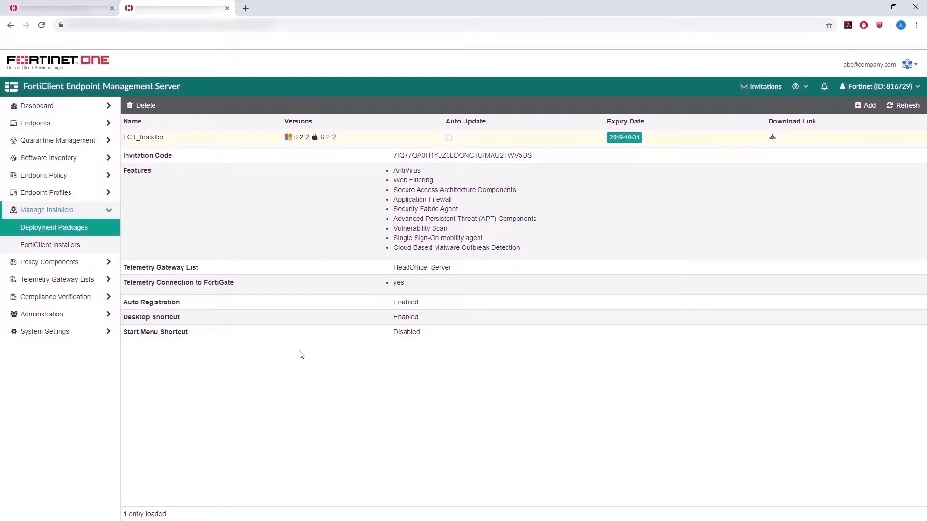
mouse_move(731, 115)
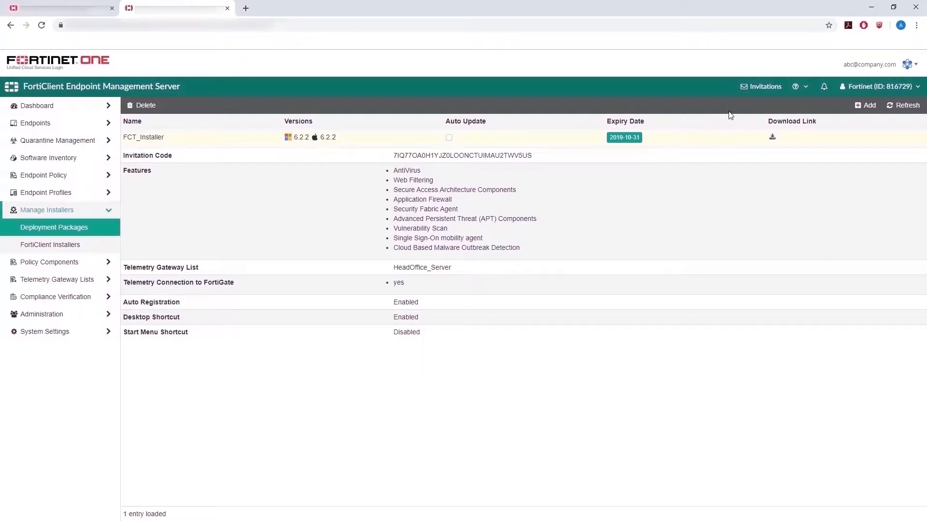
left_click(761, 86)
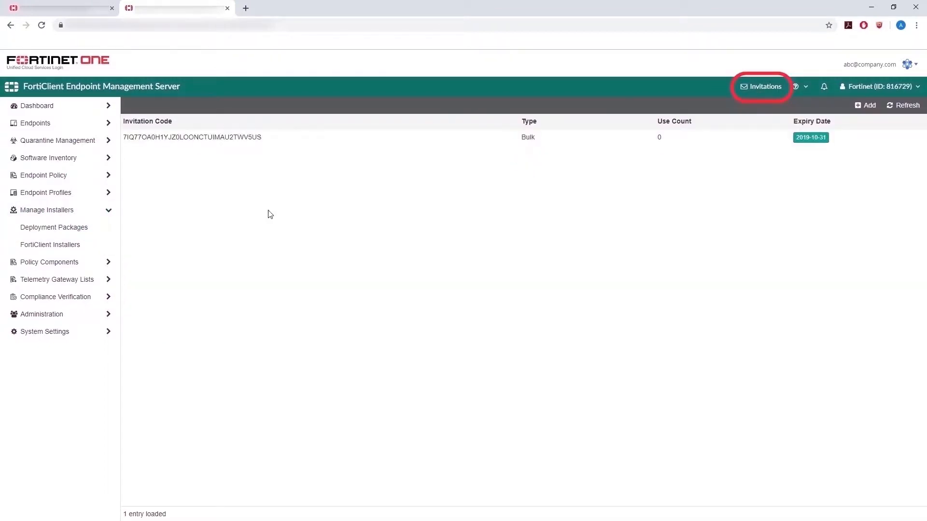
left_click(192, 136)
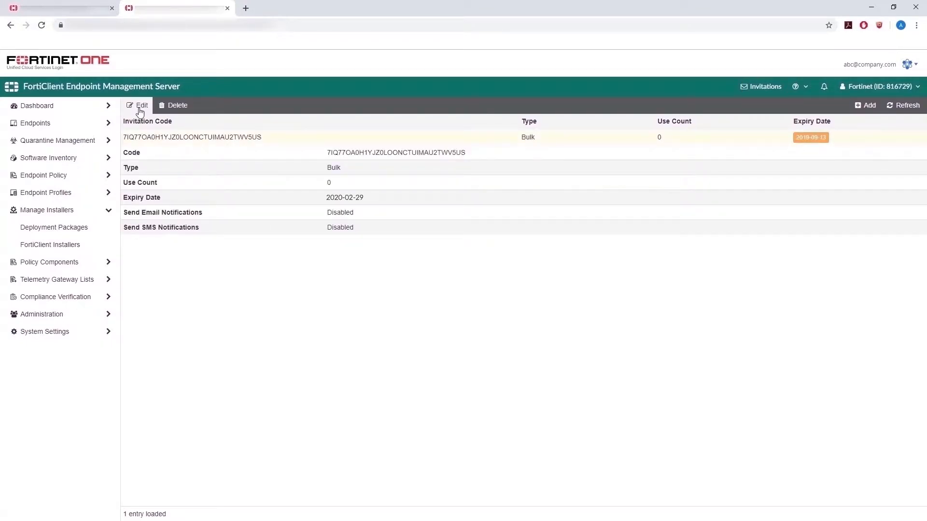
left_click(138, 105)
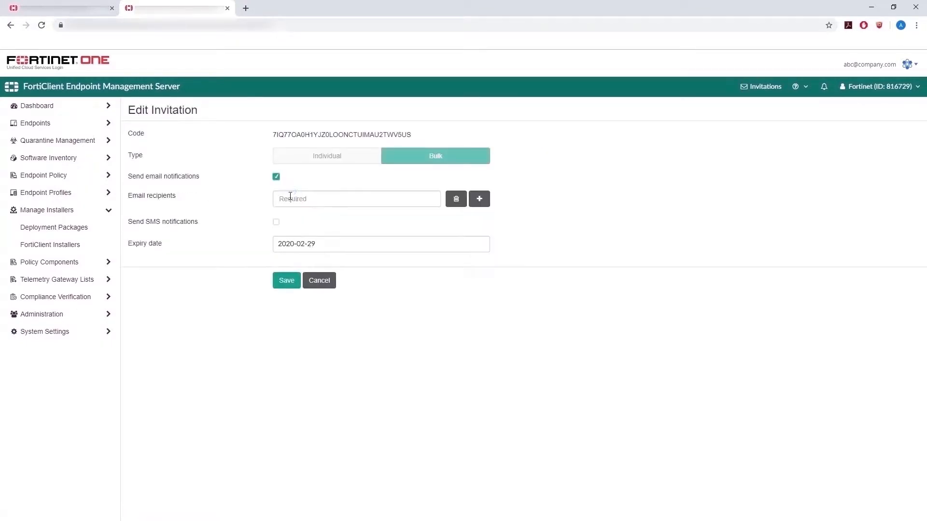
type("chris@company.com")
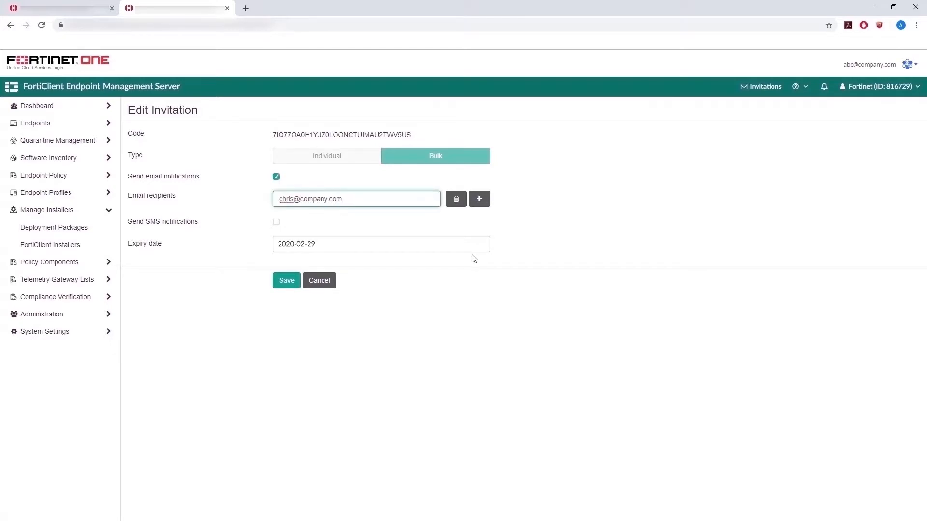
left_click(286, 280)
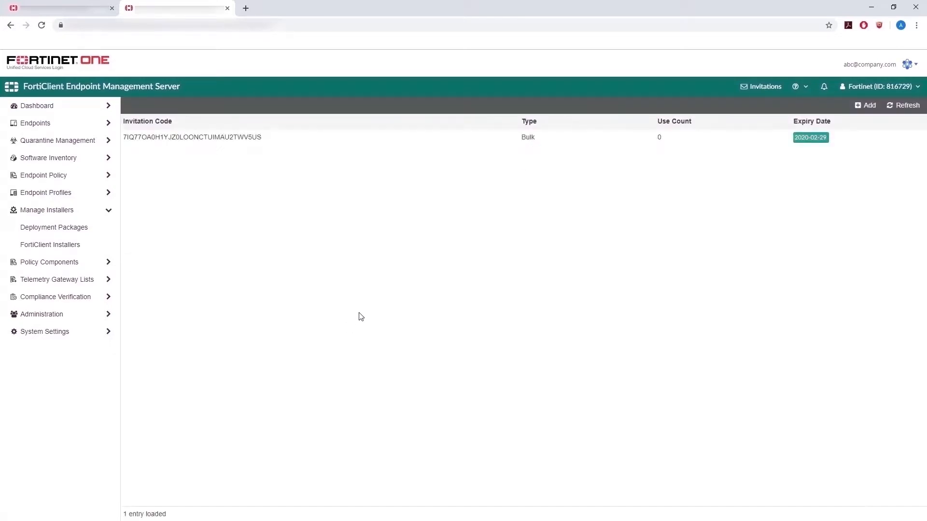
mouse_move(367, 319)
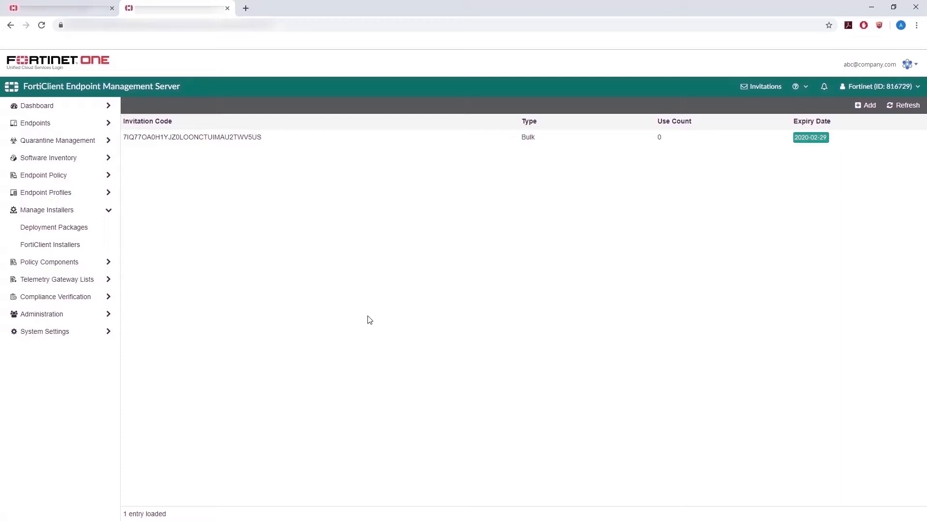
mouse_move(423, 354)
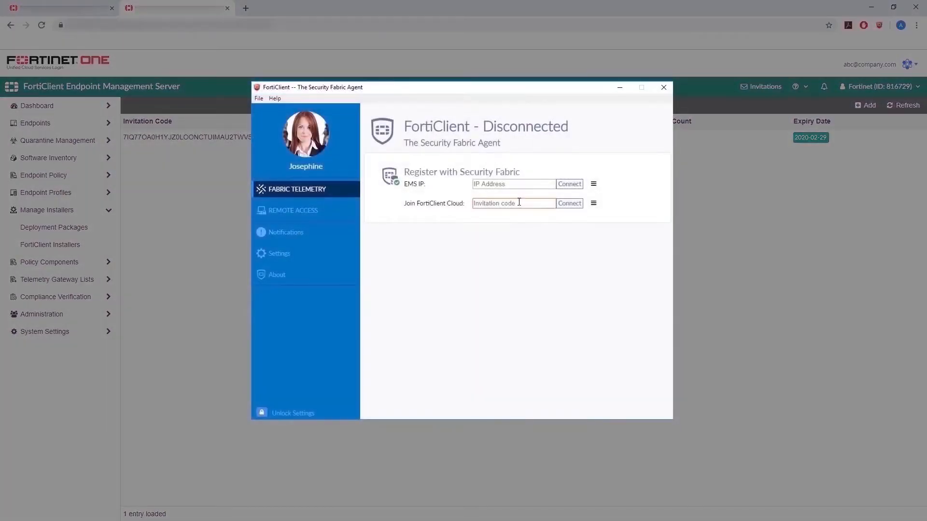
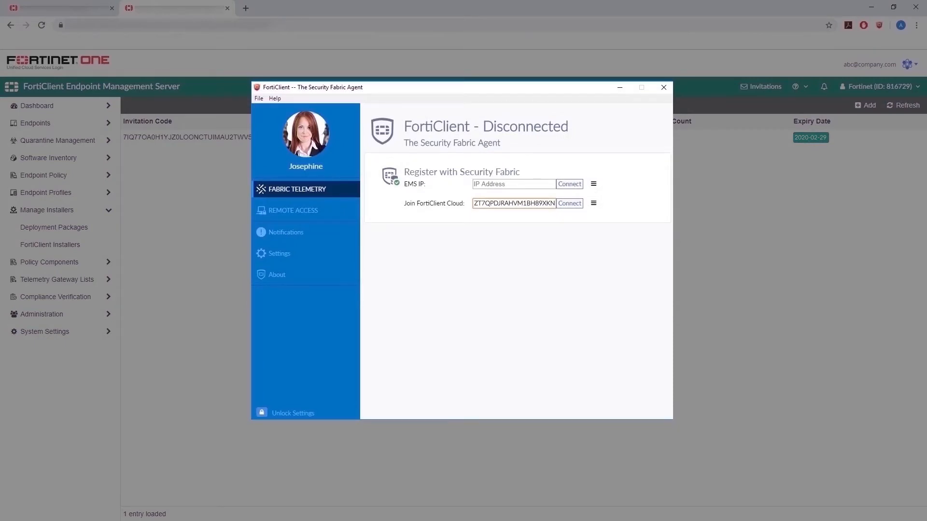
left_click(569, 203)
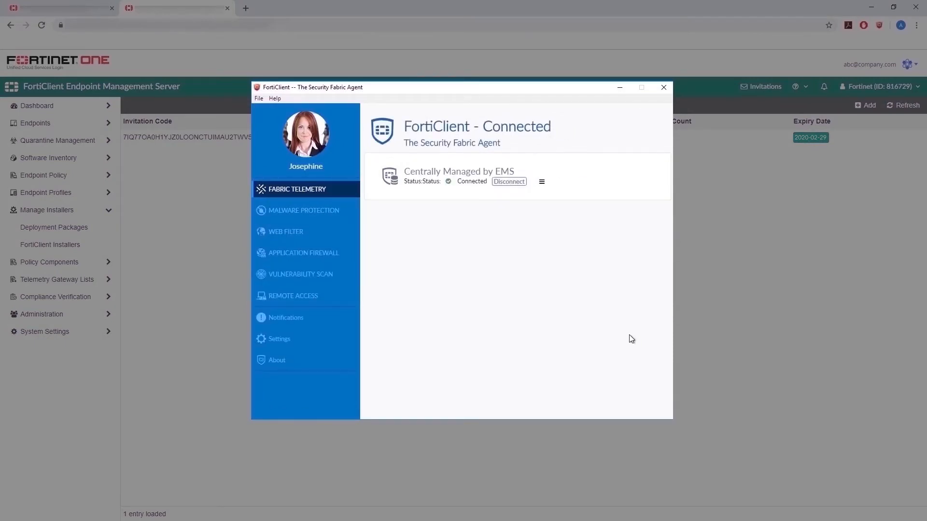